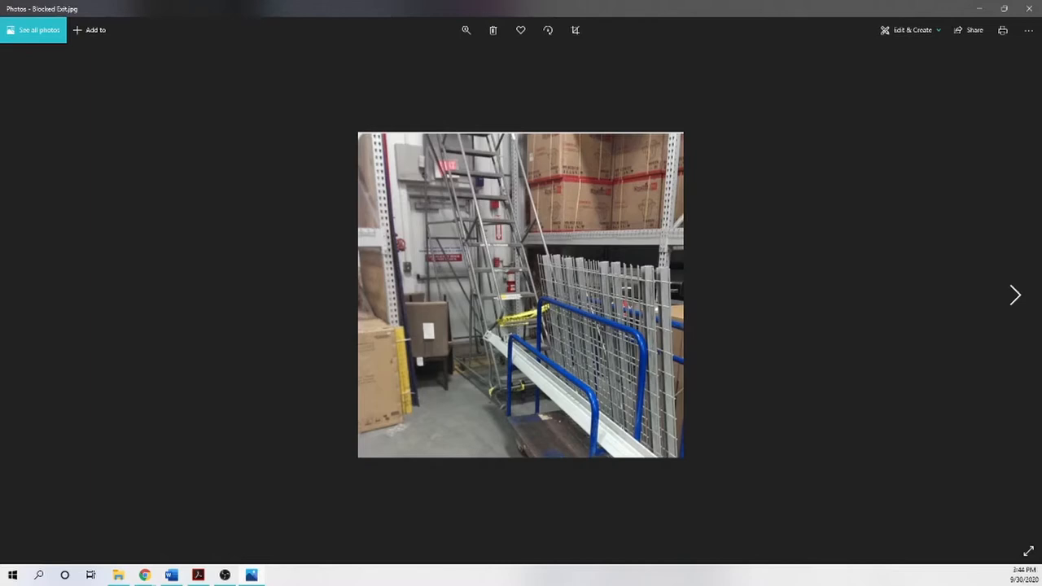
# Step: Advance from Blocked Exit.jpg to Bucket Head.png, the grinding-with-bucket photo
pyautogui.click(1015, 295)
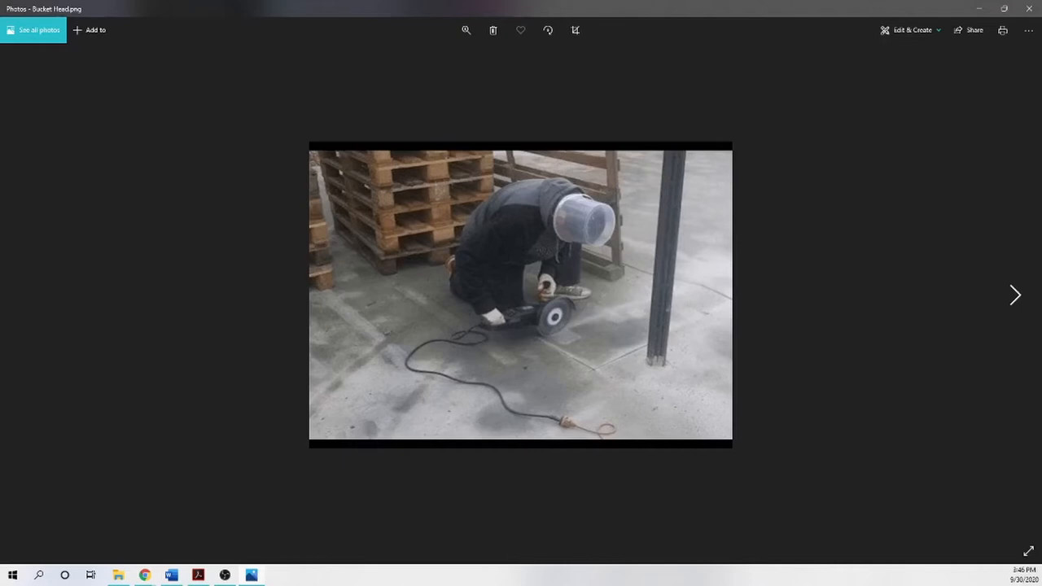
# Step: Show Bucket Ladder.jpeg, the ladder propped on buckets
pyautogui.click(1015, 295)
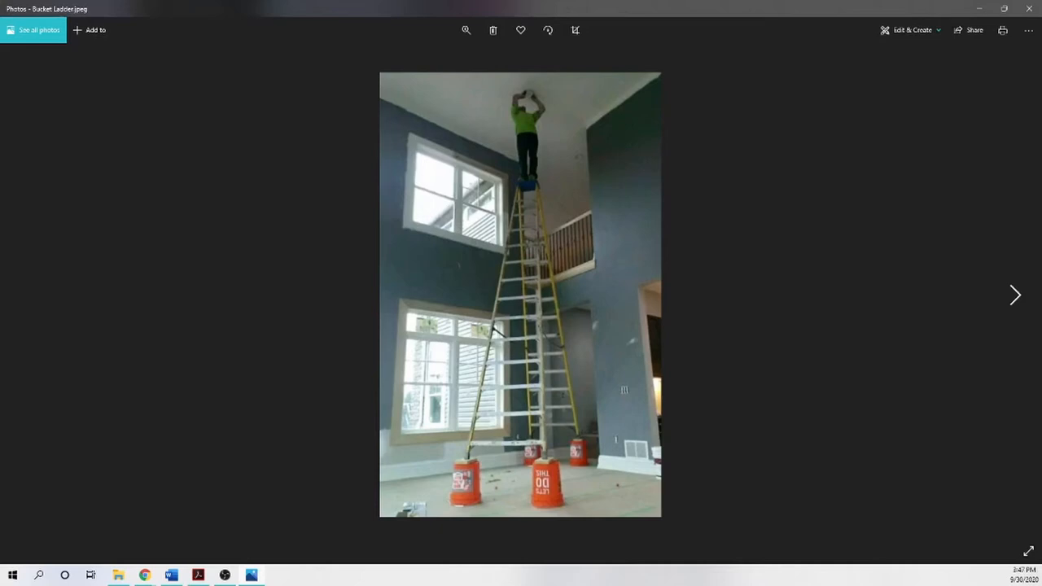
# Step: Show Canadian Weather.jpg with scaffolding in a snowy alley
pyautogui.click(1016, 295)
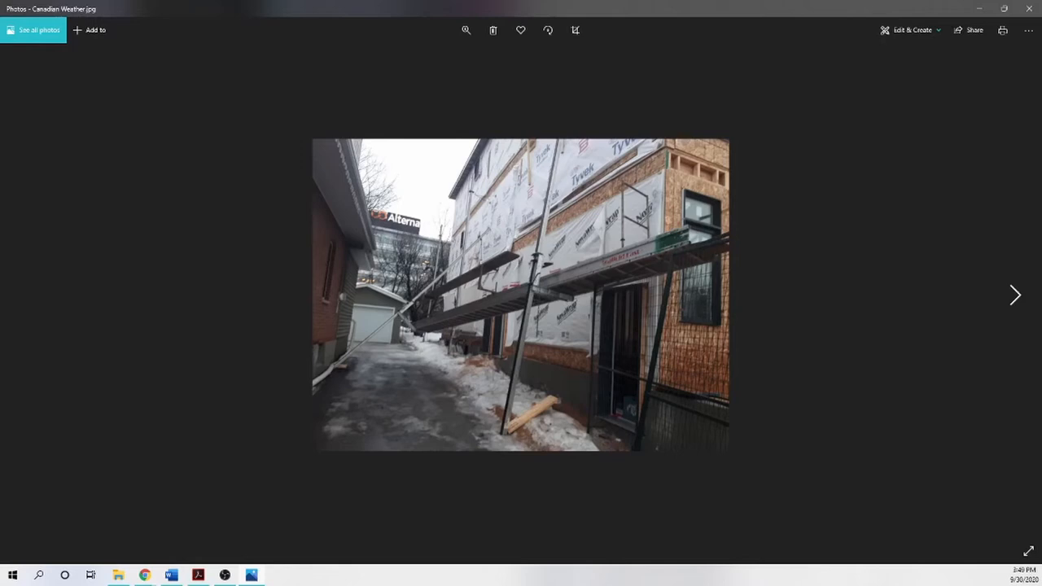
# Step: Advance to Cutting Wheel.jpg, the sneaker beside a grinder disc
pyautogui.click(1016, 294)
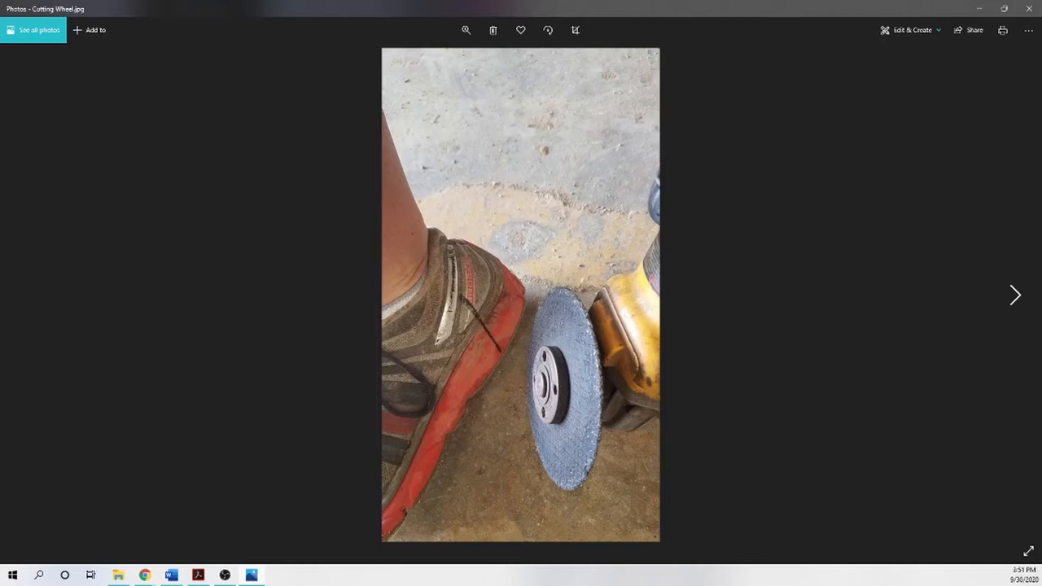
# Step: Advance to Daisy Chain.jpg with two harnessed workers' lanyards linked
pyautogui.click(1016, 295)
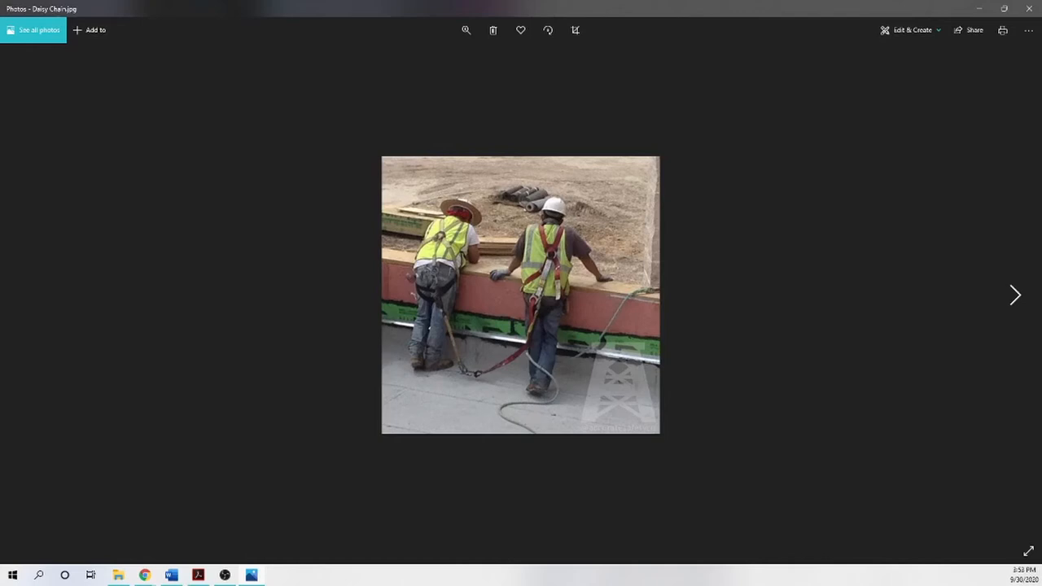
# Step: Show Excavator Bucket Lift.jpg, a worker in a raised excavator bucket
pyautogui.click(1016, 295)
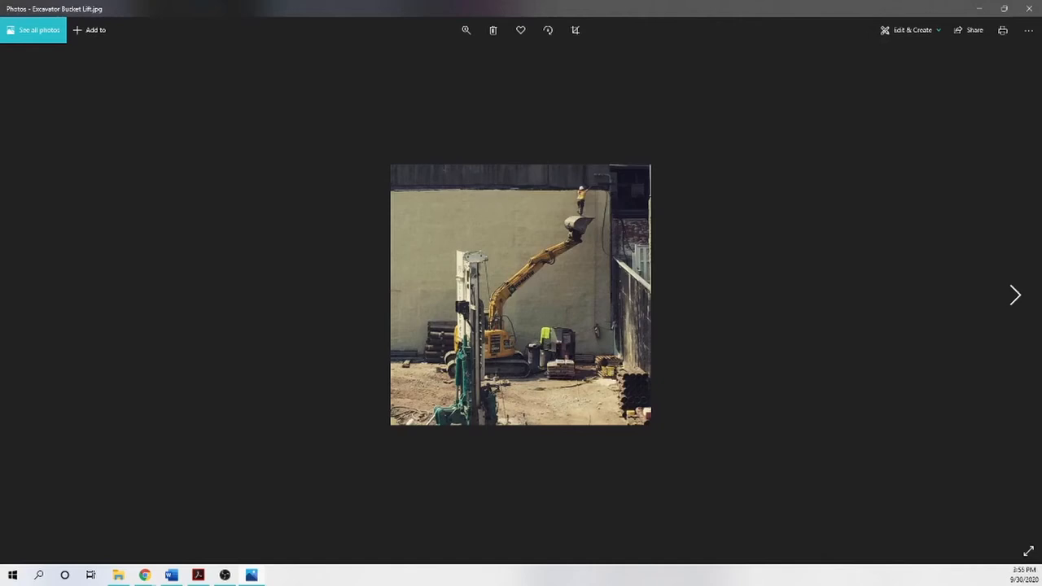
# Step: Show Fall Protection to Ladder.jpg, a harnessed worker on a red ladder
pyautogui.click(1015, 295)
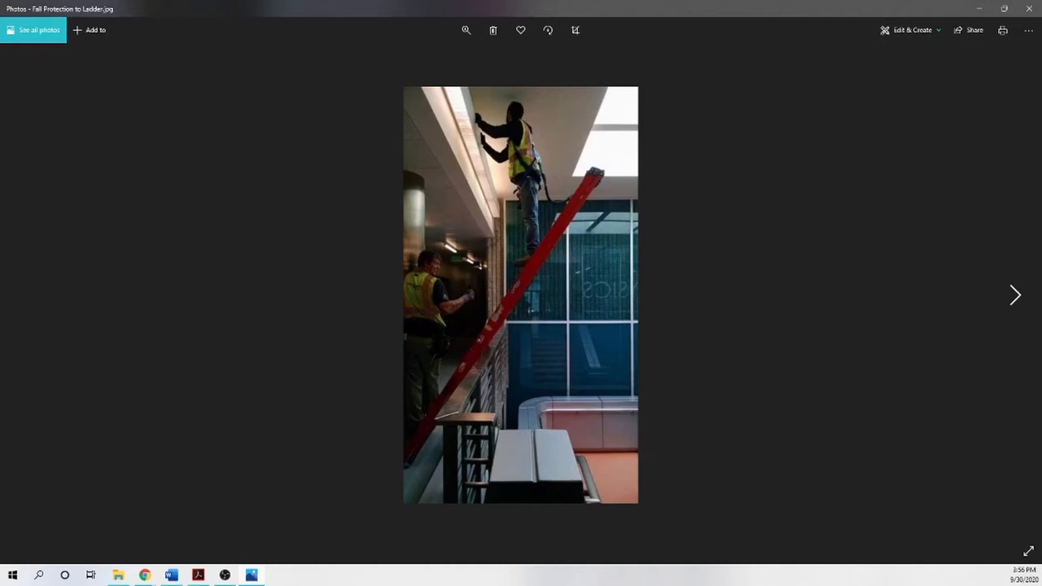
# Step: Advance to Gas Sparks.jpg, grinding sparks flying toward gas cylinders
pyautogui.click(1015, 295)
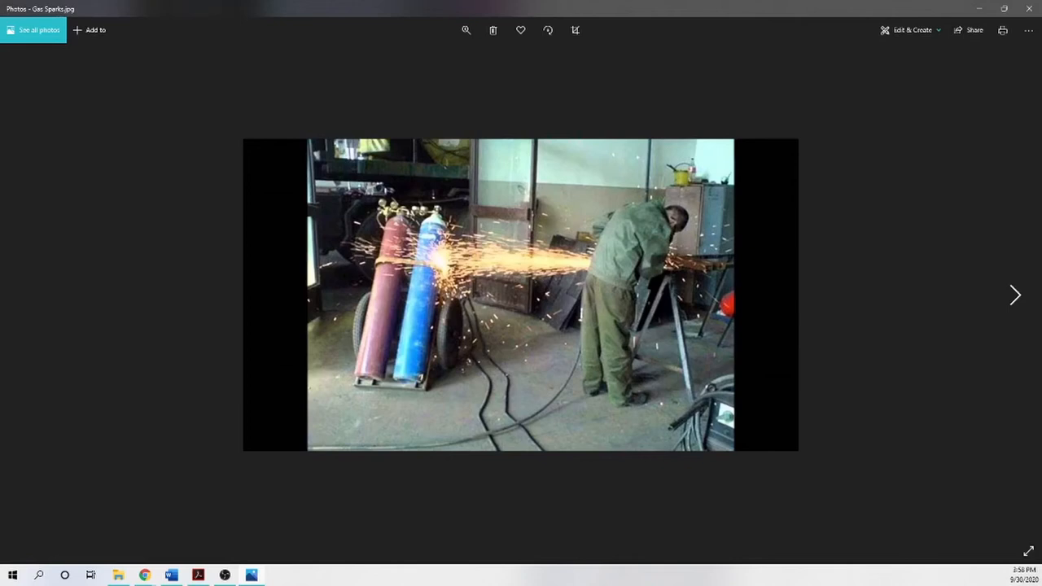
# Step: Advance past Gas Sparks to Ladder Holding.jpg above a stairwell
pyautogui.click(1016, 294)
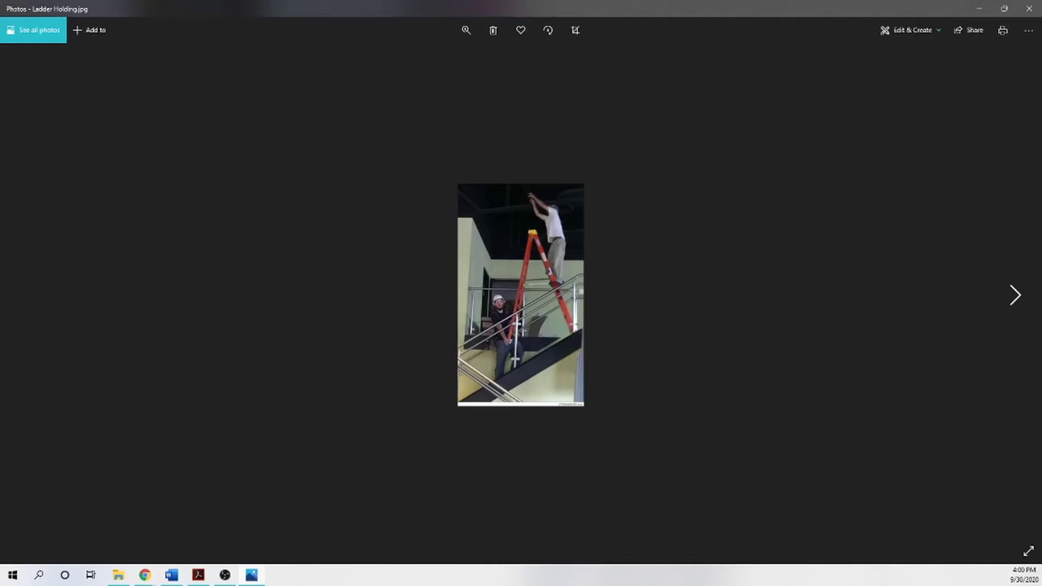
# Step: Advance to Ladder on Scaffold.jpg, a stepladder atop a rolling yellow scaffold
pyautogui.click(1015, 295)
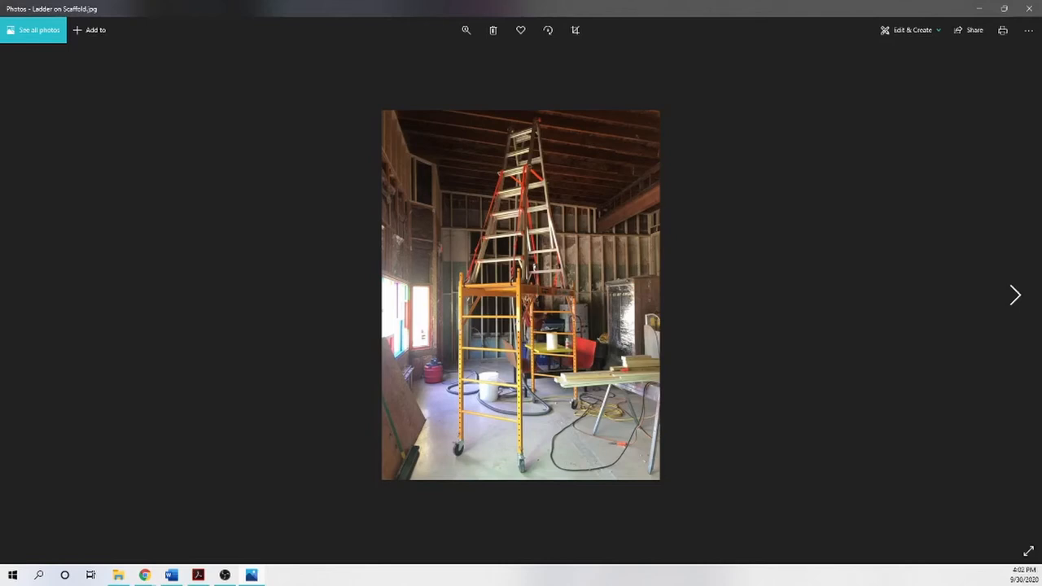
# Step: Advance to 'Ladder Over Open Staircase.jpg', the black ladder above a stair opening
pyautogui.click(1015, 295)
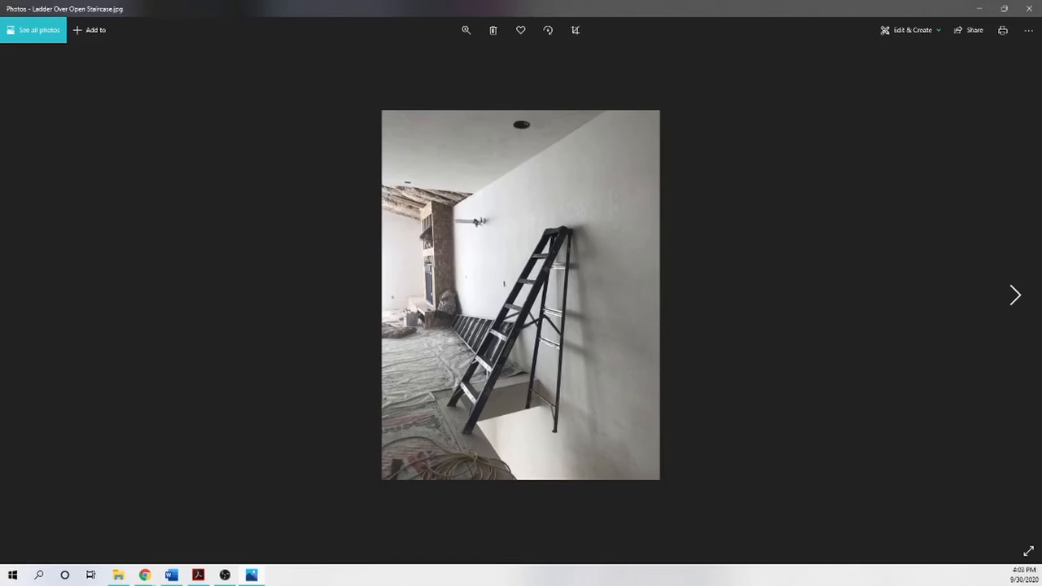
# Step: Advance to 'Lift Ladder Fire Sprinkler.jpg', showing a ladder propped on a boom lift
pyautogui.click(1015, 295)
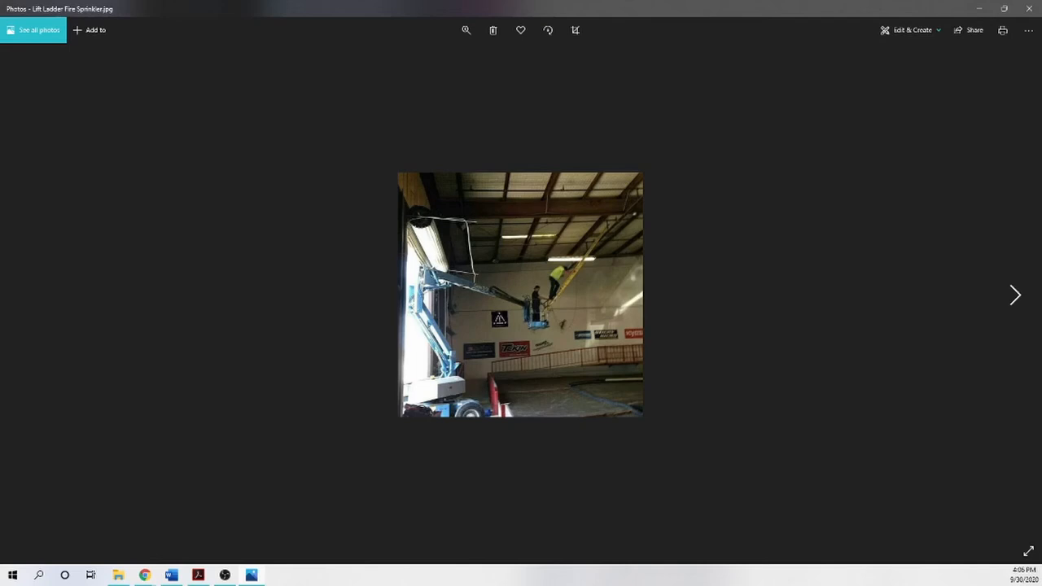
# Step: Advance to the 'Misused Scaffolding' photo of a hard-hatted worker outside the scaffold
pyautogui.click(1016, 295)
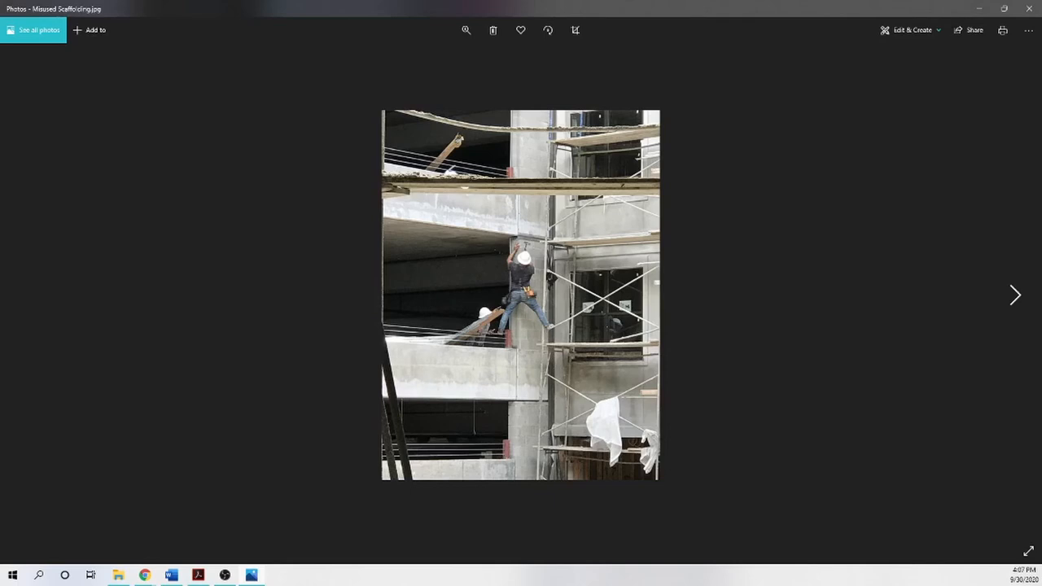
# Step: Advance to 'Produce.png', workers on a stepladder and platform above grocery shelves
pyautogui.click(1016, 295)
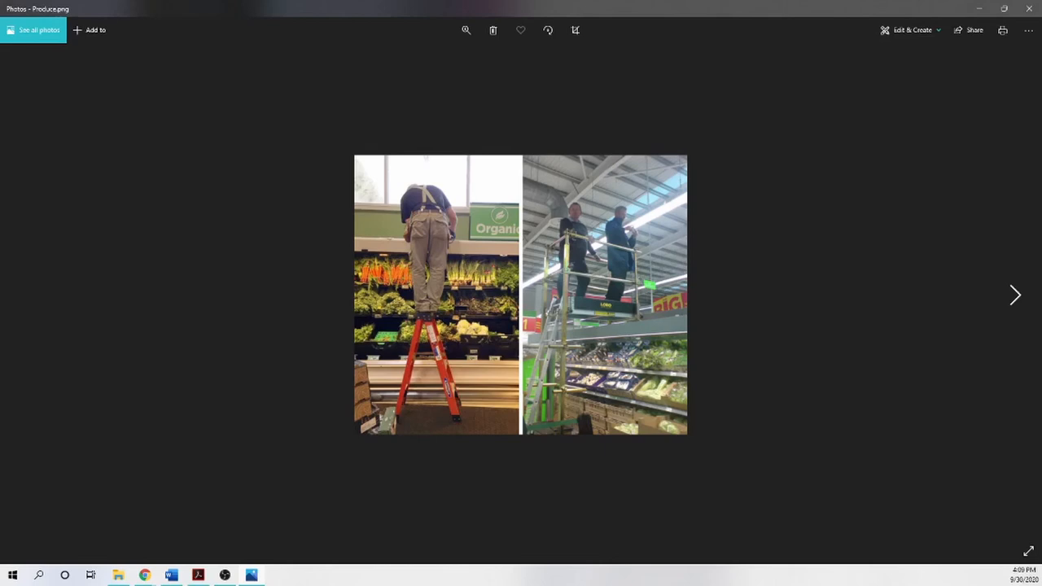
# Step: Advance to 'Safety Sign.jpg', a man leaning off a railing toward a banner
pyautogui.click(1015, 294)
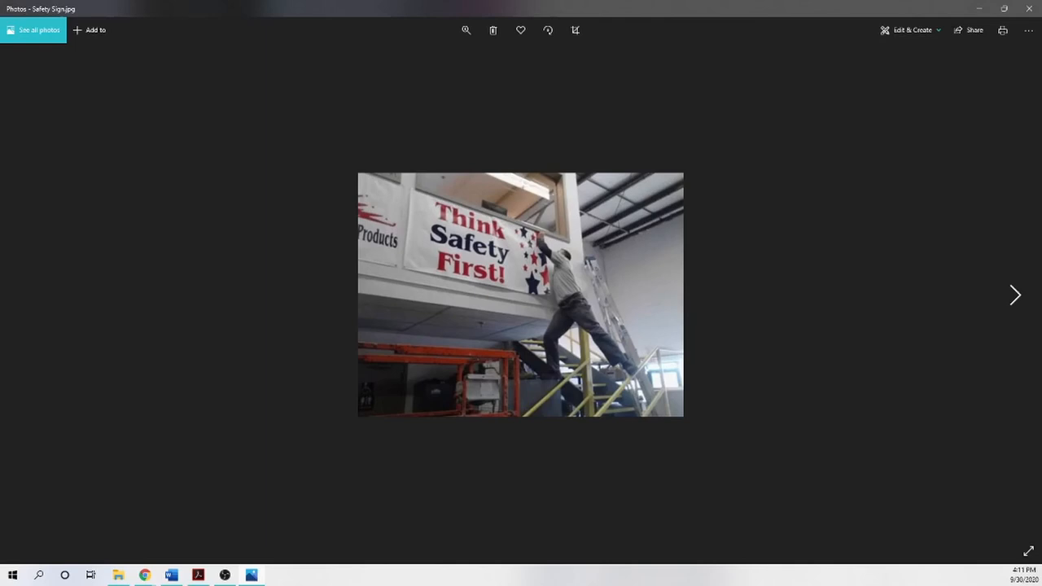
# Step: Advance to 'Standing on the Basket.jpg', a worker stepping from a lift onto a truck
pyautogui.click(1016, 295)
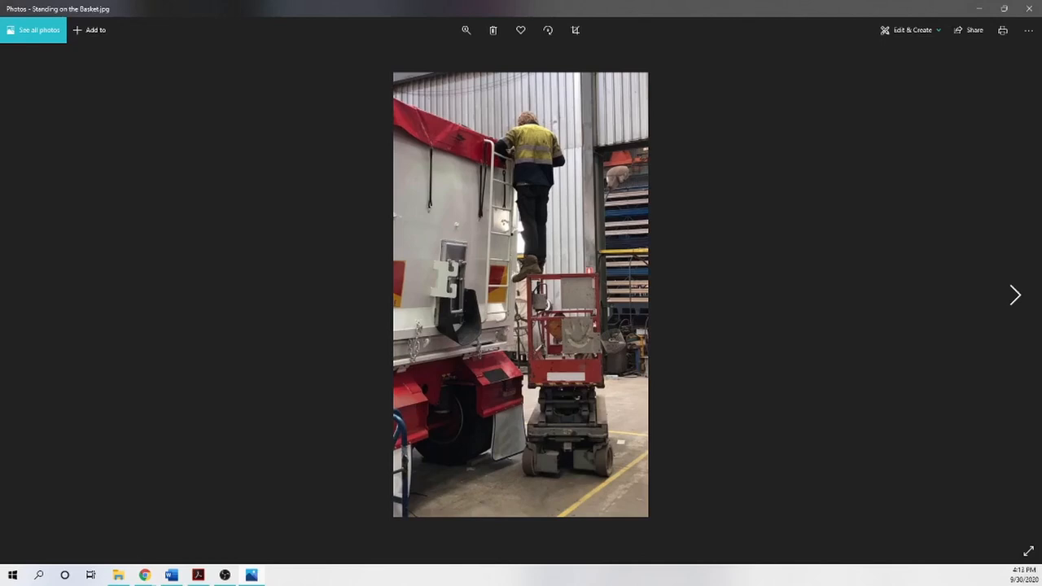
# Step: Advance to 'Tie Off Fail.jpg', a harnessed worker crouching at a dirt edge
pyautogui.click(1016, 295)
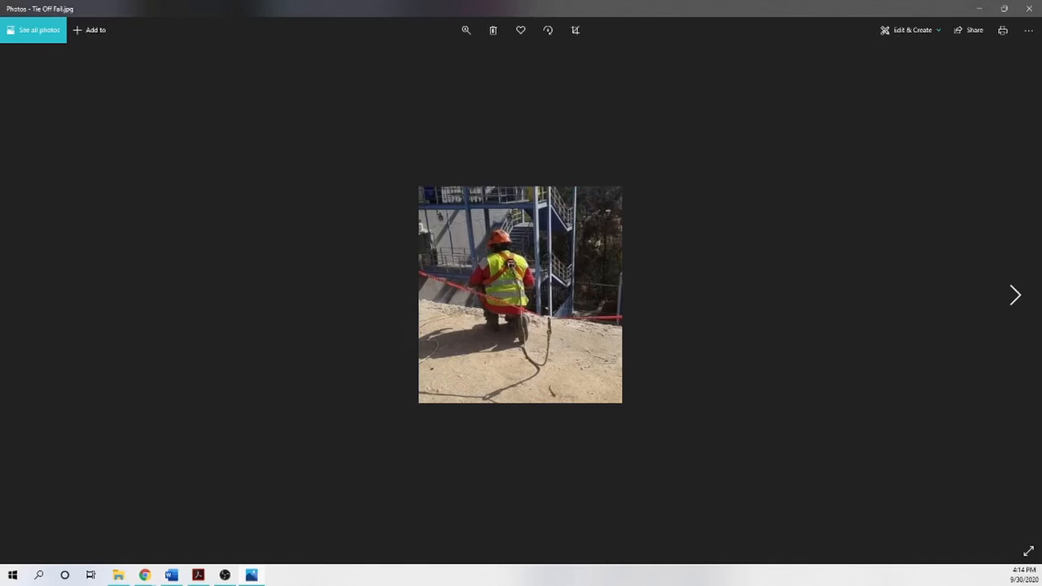
# Step: Advance past the 'Wheels' ladder image to the 'z-Unstable Rafter.mp4' video
pyautogui.click(1016, 295)
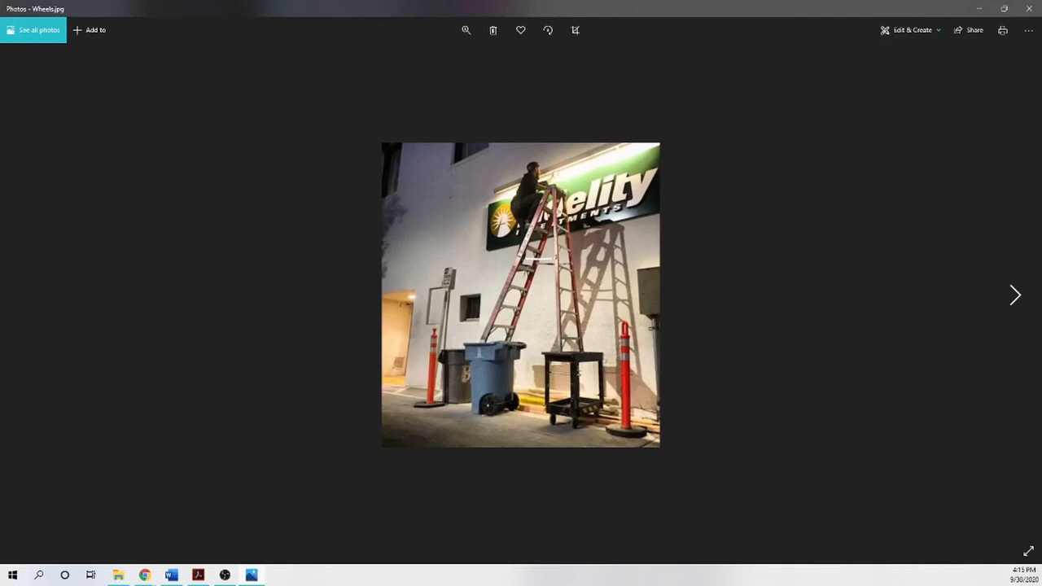
pyautogui.click(1014, 295)
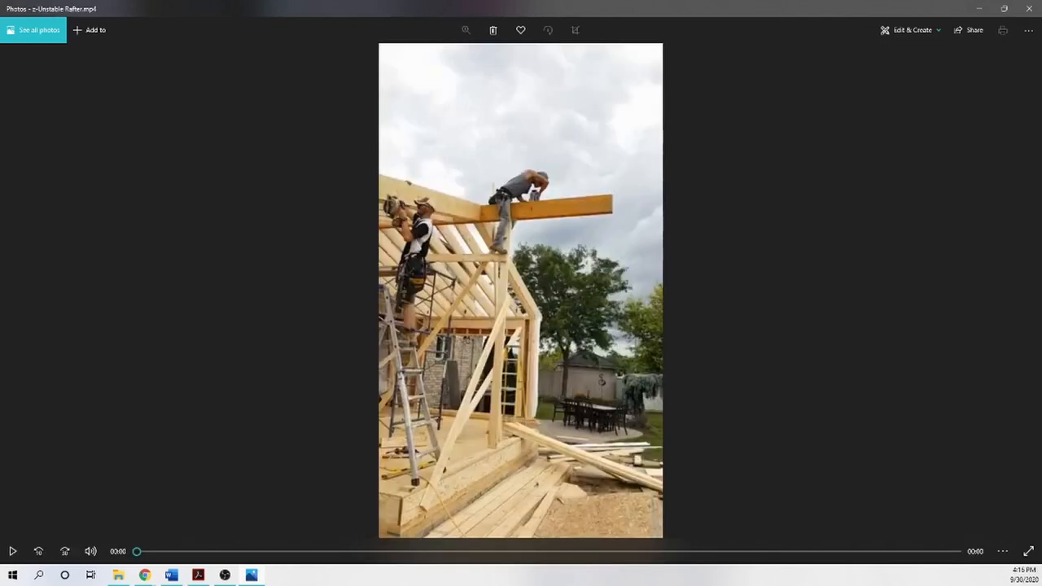
pyautogui.click(12, 551)
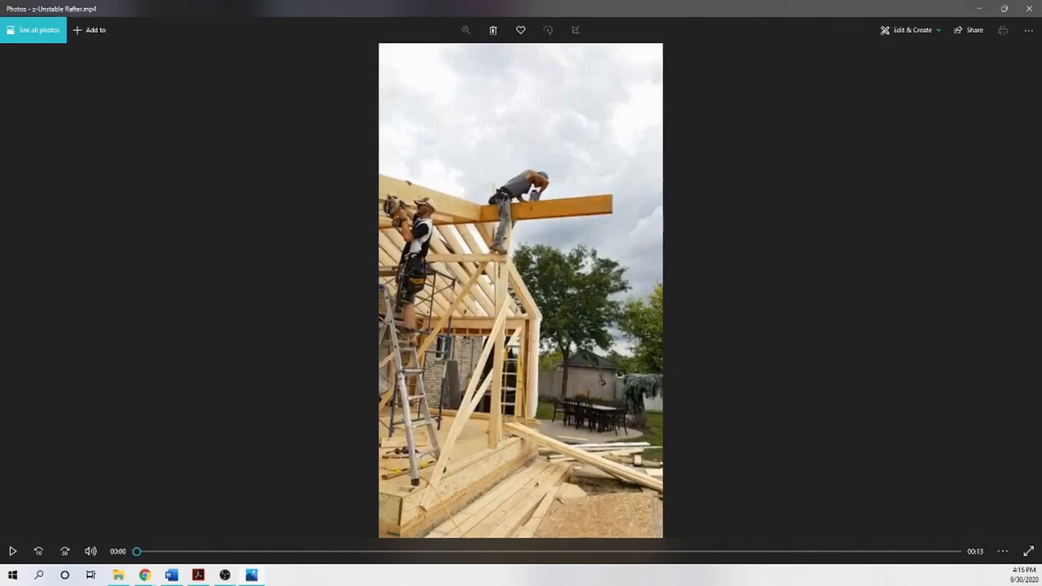